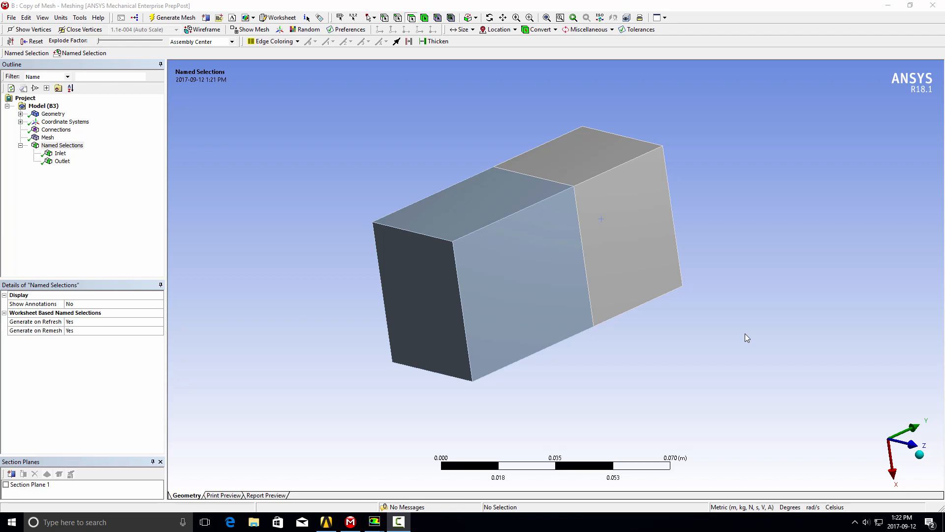
{"action": "mouse_move", "coordinate": [537, 251]}
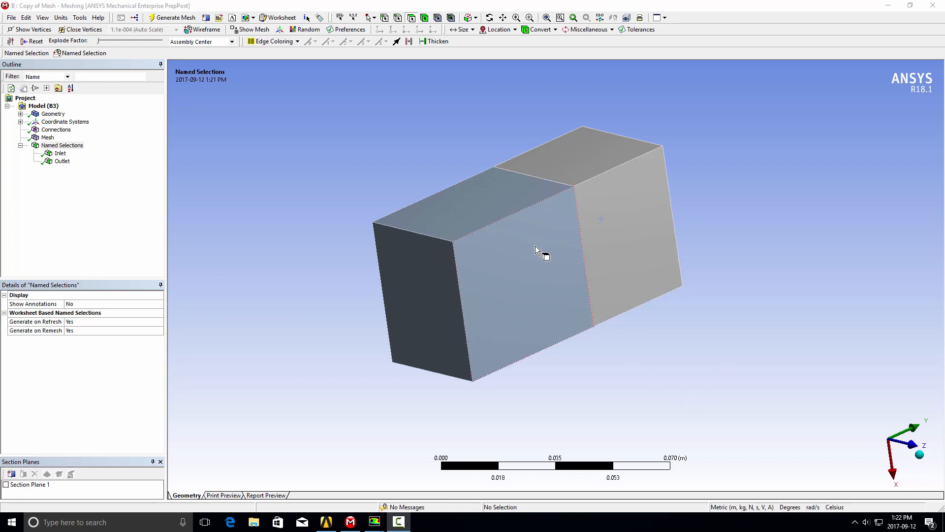
- Review the generated duct mesh and the Inlet named selection in Meshing
{"action": "left_click", "coordinate": [537, 251]}
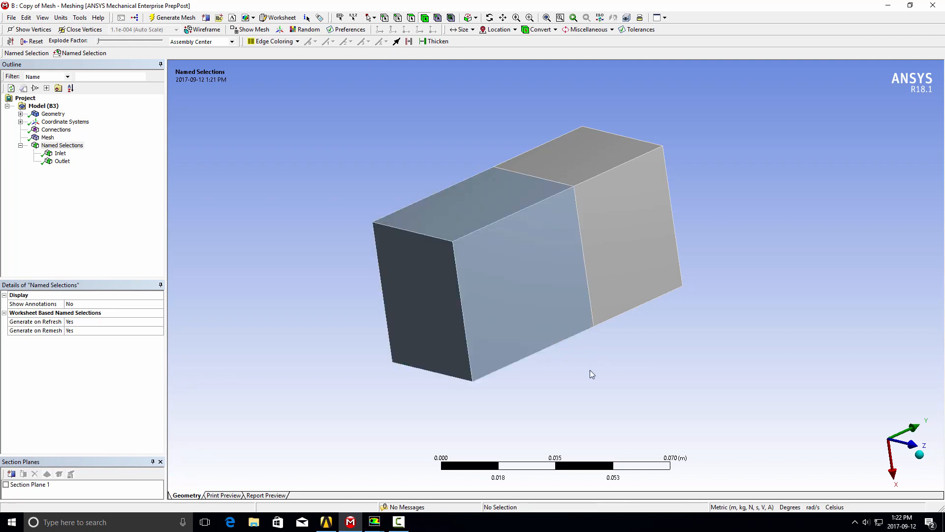
{"action": "mouse_move", "coordinate": [621, 360]}
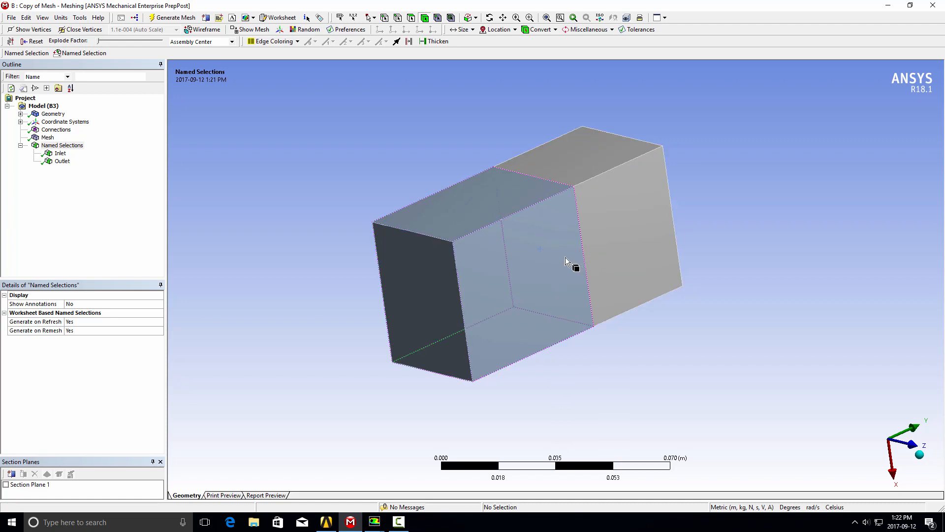
{"action": "mouse_move", "coordinate": [557, 264]}
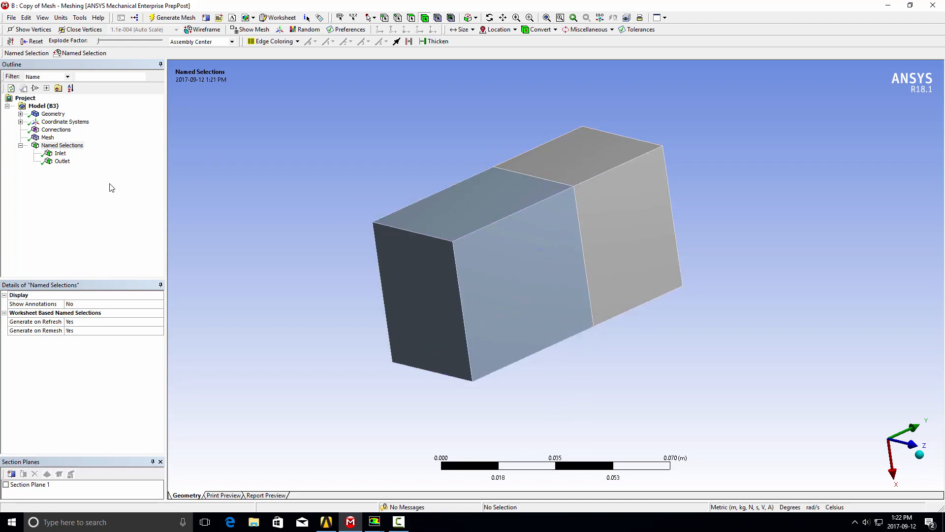
{"action": "left_click", "coordinate": [47, 138]}
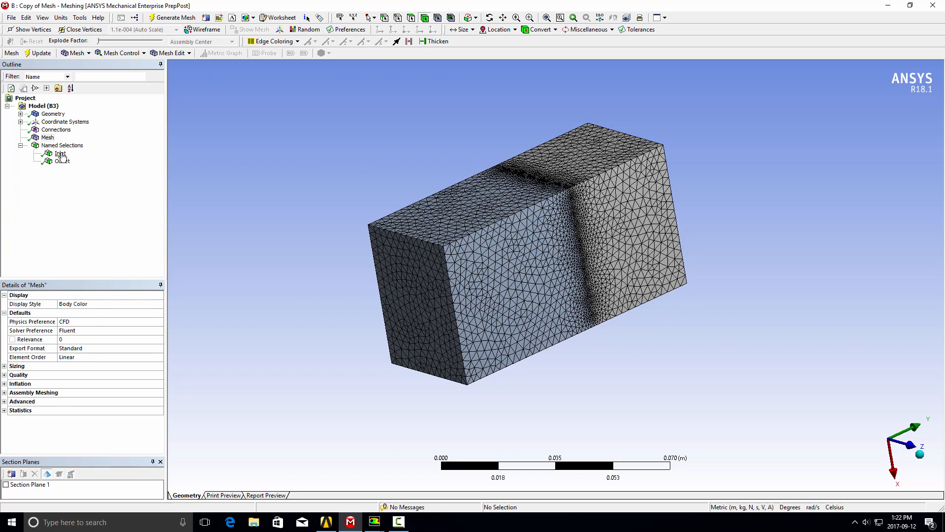
{"action": "left_click", "coordinate": [61, 160]}
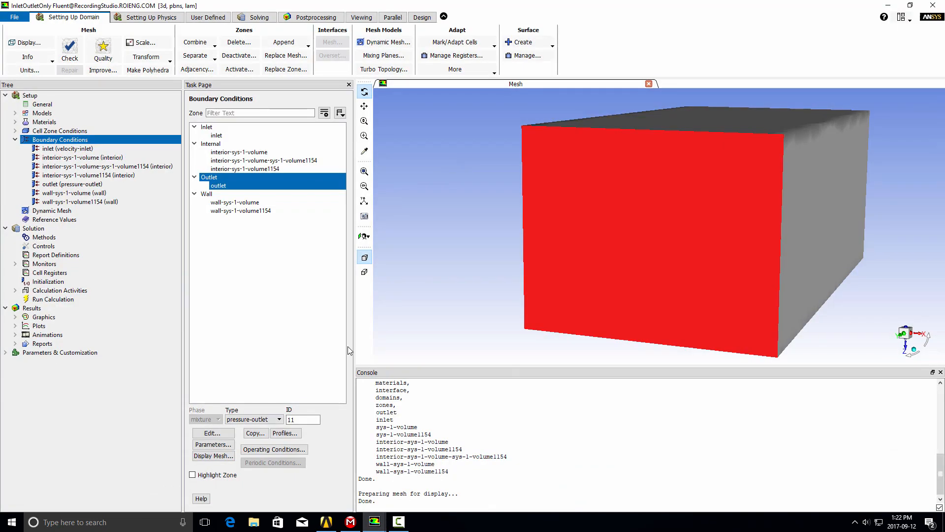
- Fit the duct into view and bring up the Mesh Display settings in Fluent
{"action": "scroll", "scroll_direction": "down", "scroll_amount": 3}
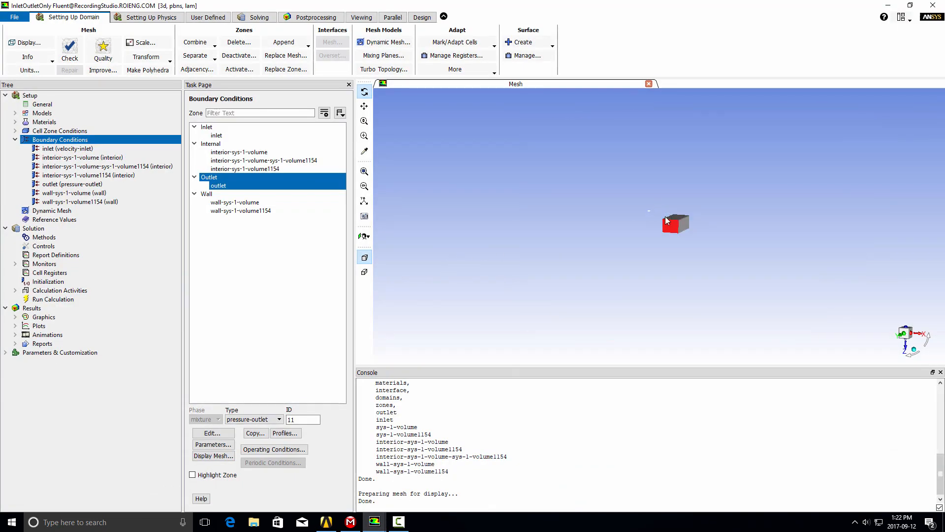
{"action": "left_click", "coordinate": [213, 455]}
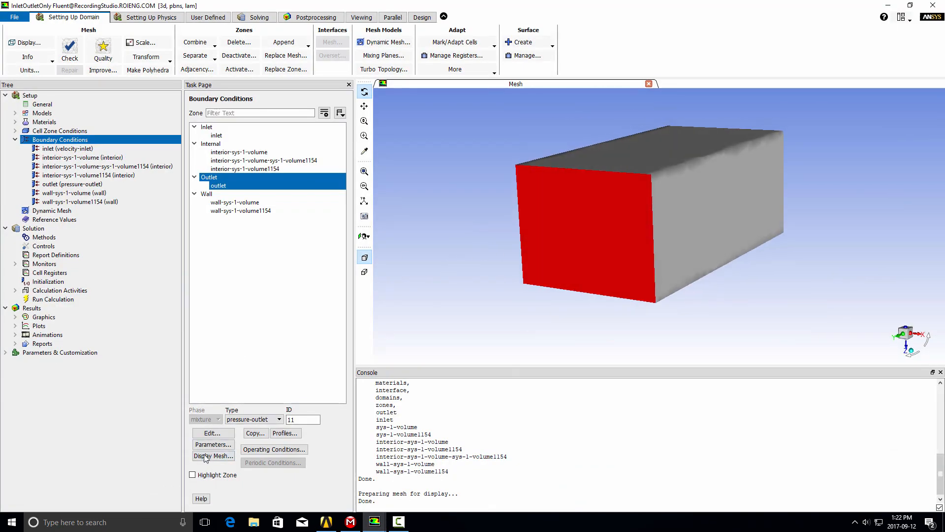
{"action": "left_click", "coordinate": [212, 455]}
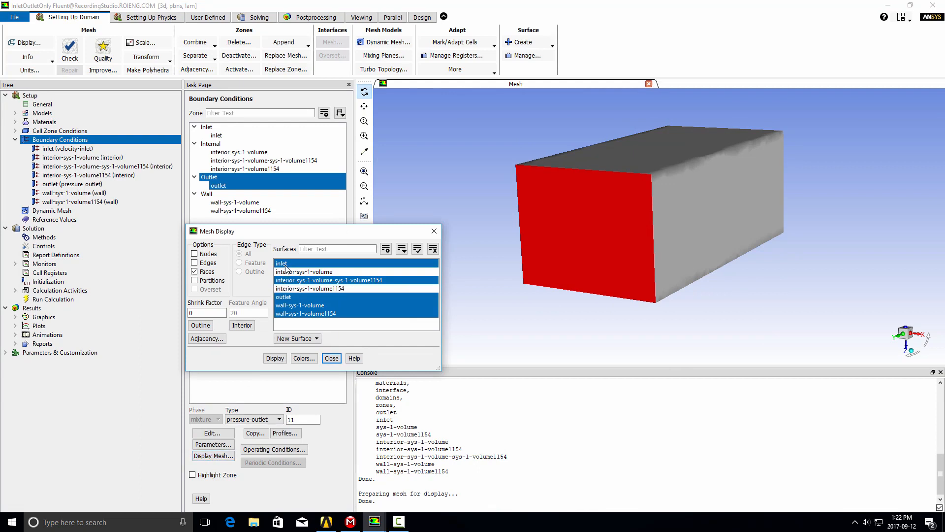
- Display the walls and interior interface face without the inlet, with mesh edges on
{"action": "left_click", "coordinate": [274, 357]}
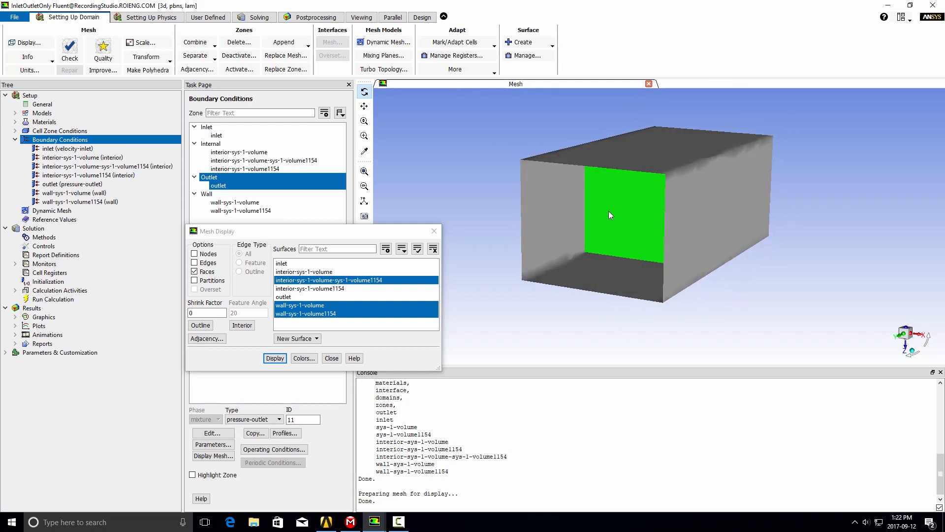
{"action": "mouse_move", "coordinate": [582, 243]}
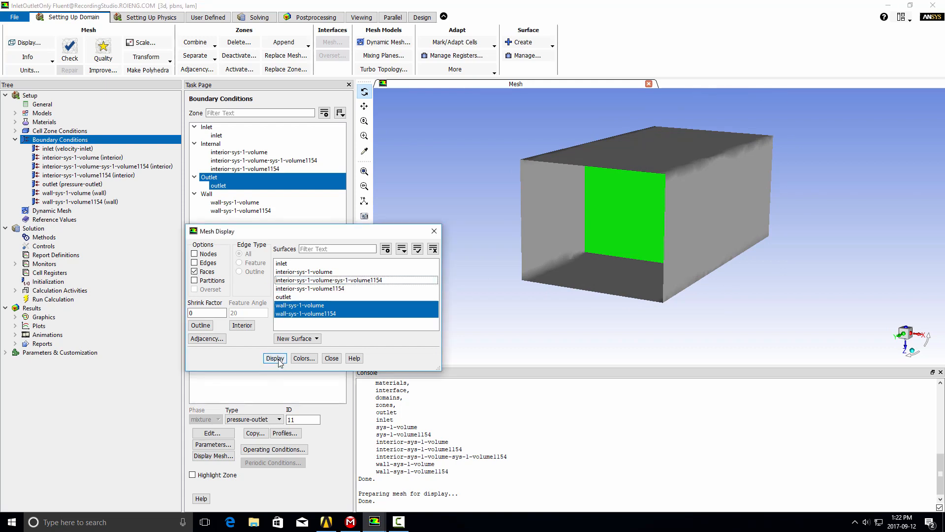
{"action": "left_click", "coordinate": [274, 357]}
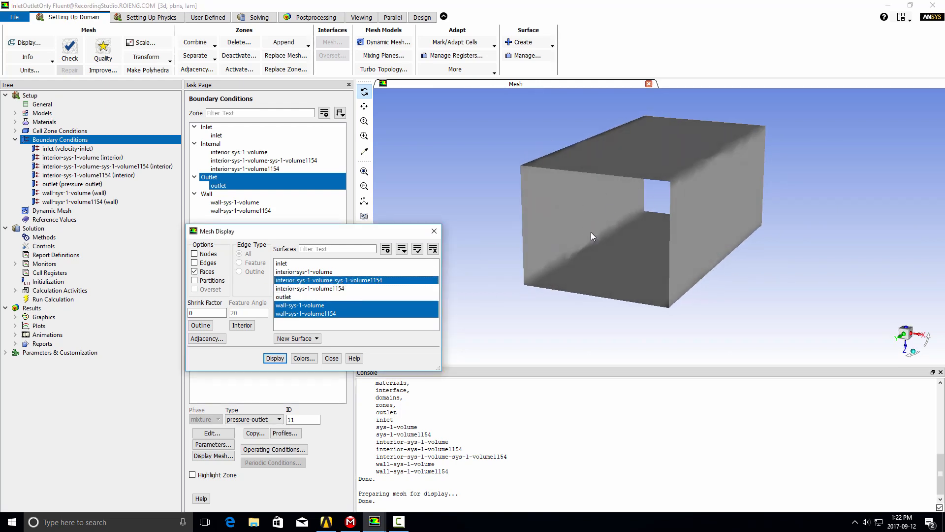
{"action": "left_click", "coordinate": [275, 357]}
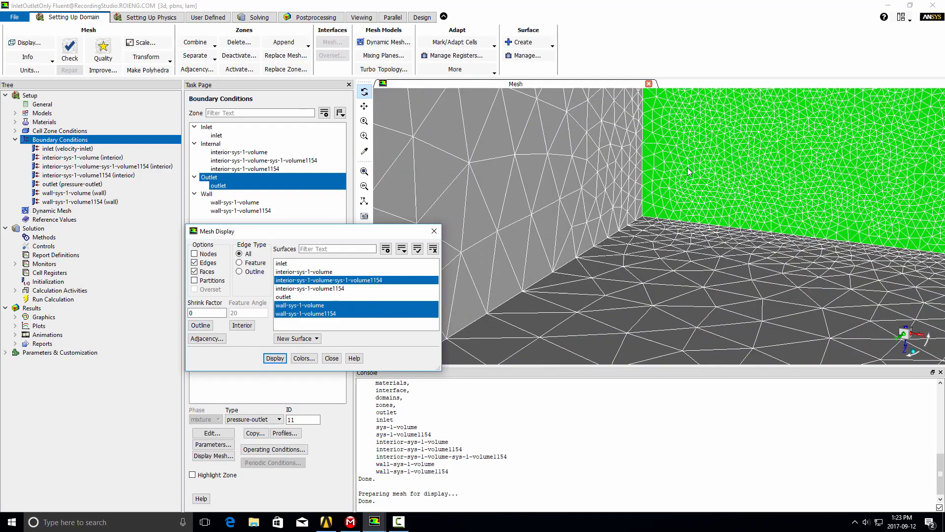
{"action": "mouse_move", "coordinate": [716, 130]}
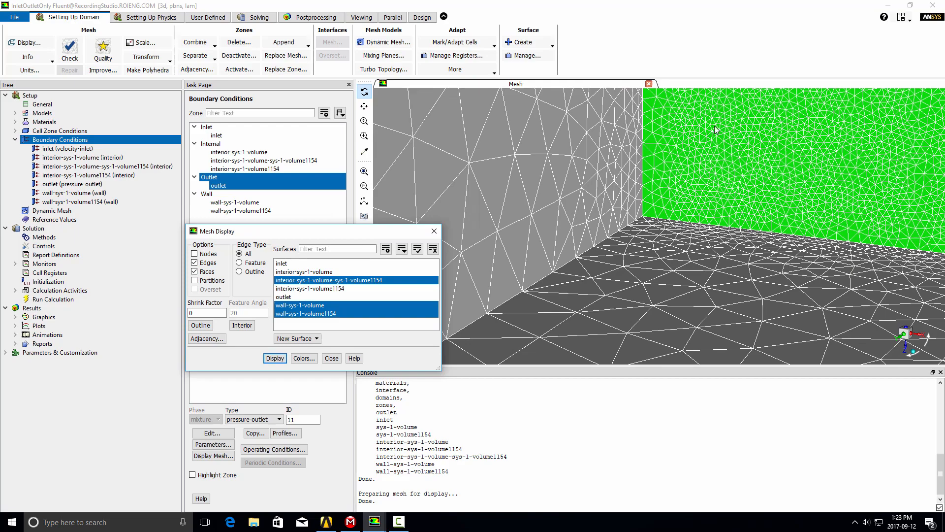
{"action": "mouse_move", "coordinate": [662, 123]}
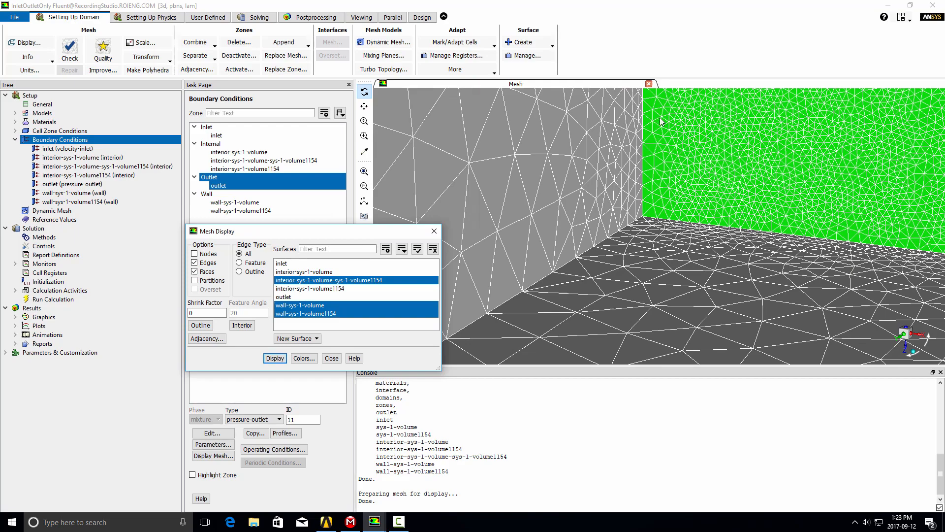
{"action": "left_click", "coordinate": [275, 358]}
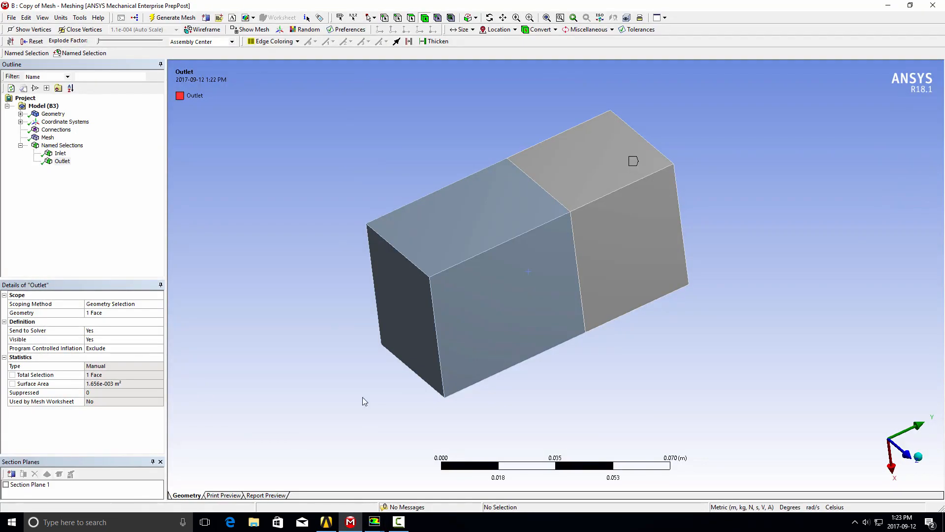
- Orbit the duct and hide one fluid body to reveal the perforated baffle face
{"action": "left_click", "coordinate": [456, 214]}
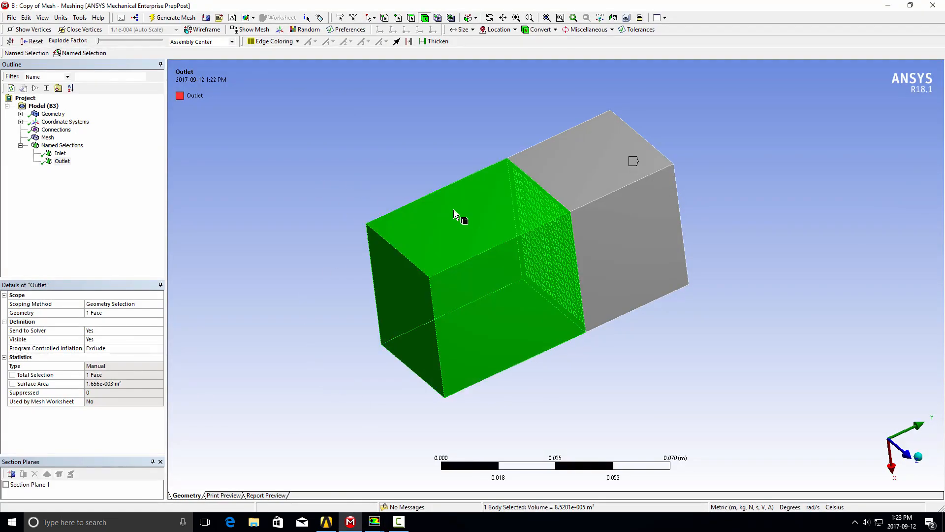
{"action": "left_click_drag", "start_coordinate": [455, 214], "coordinate": [352, 234]}
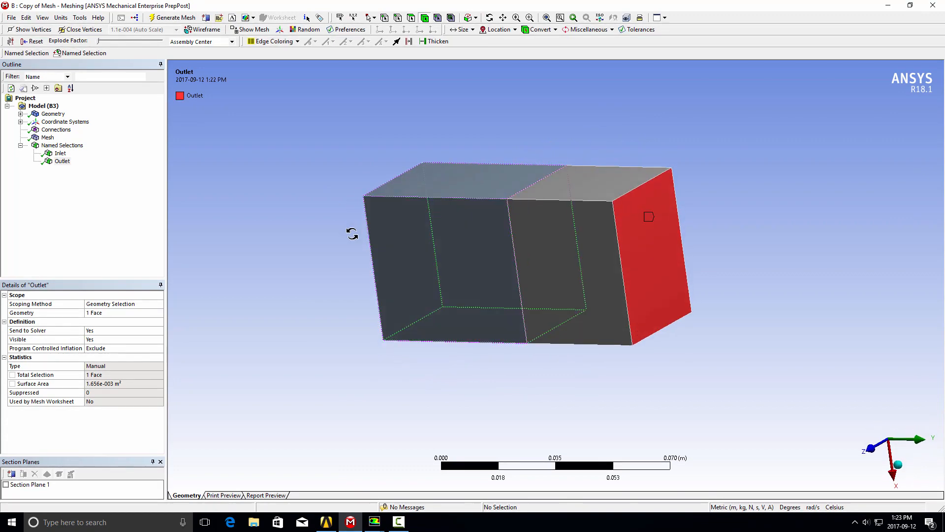
{"action": "left_click", "coordinate": [574, 262]}
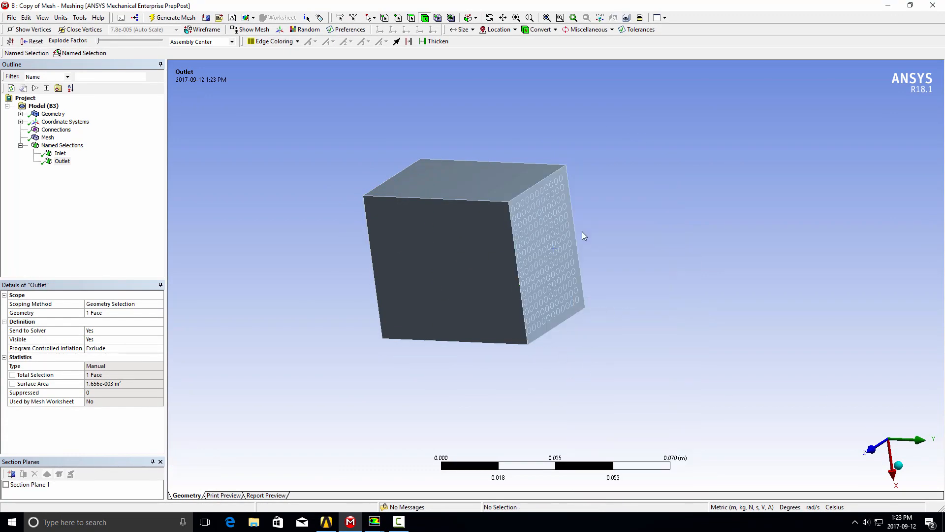
{"action": "mouse_move", "coordinate": [507, 136]}
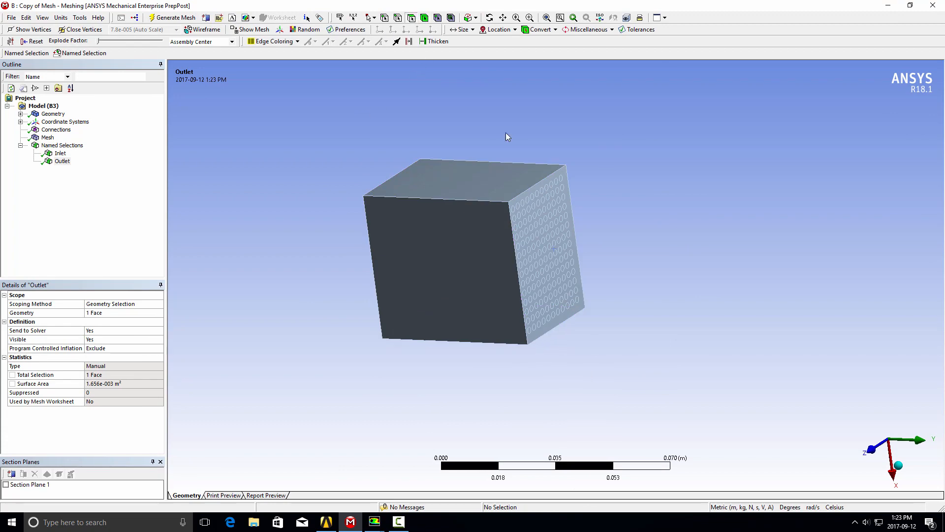
- Select the perforated baffle face and bring up its context actions
{"action": "left_click", "coordinate": [549, 250]}
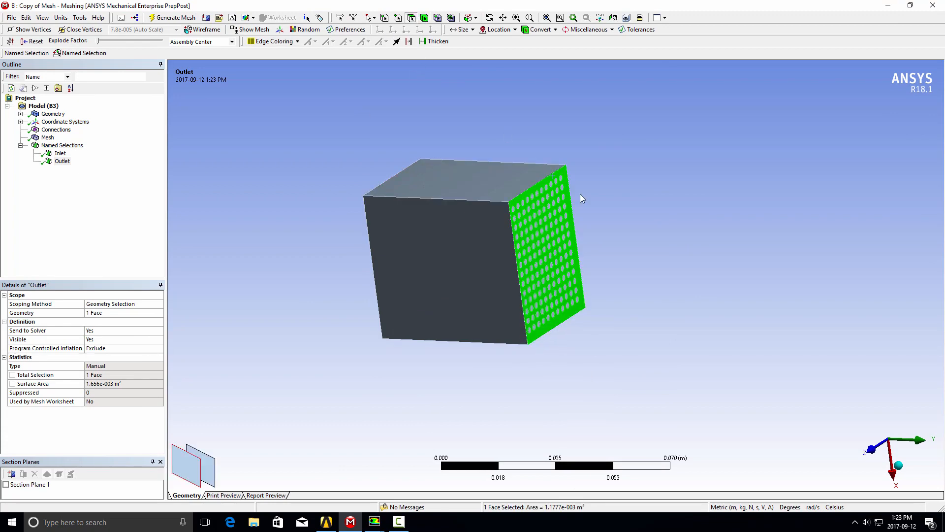
{"action": "right_click", "coordinate": [582, 198]}
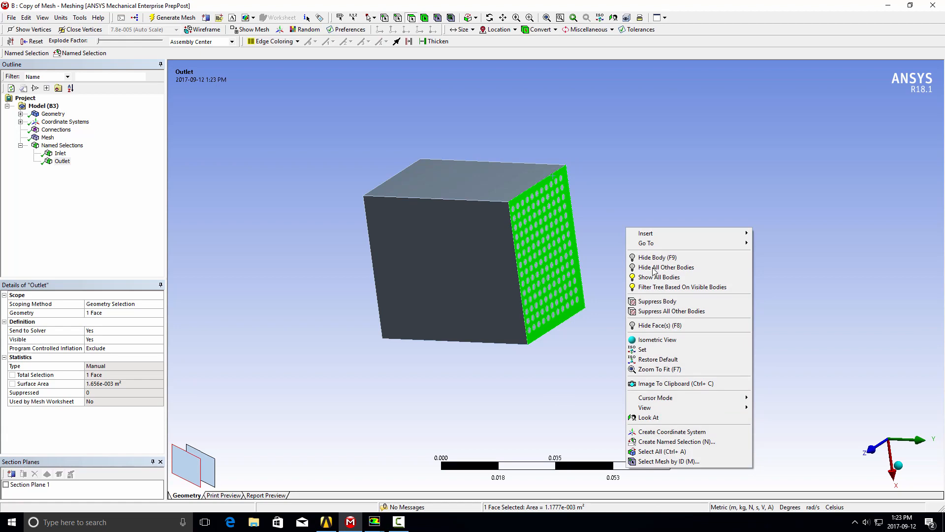
- Name the perforated plate face as the BafflePlate named selection
{"action": "left_click", "coordinate": [677, 441]}
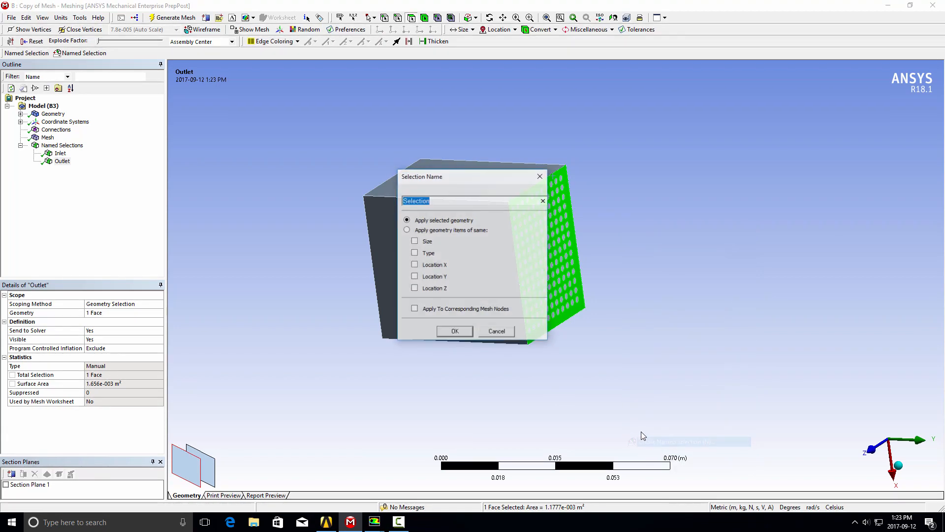
{"action": "type", "text": "Baf"}
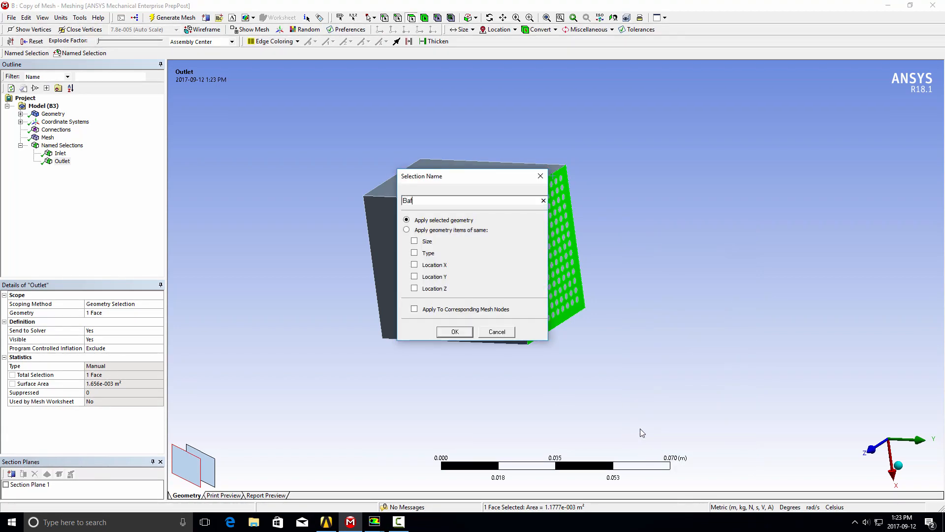
{"action": "type", "text": "flePlate"}
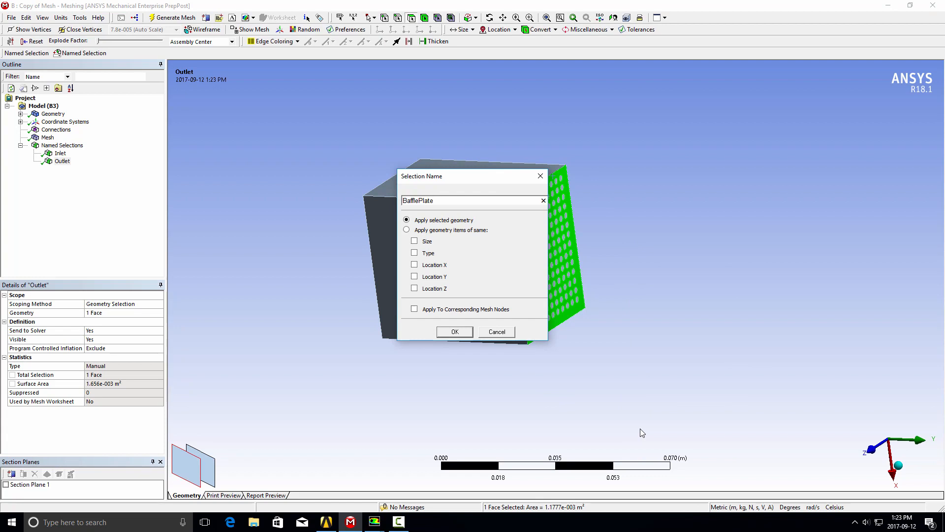
{"action": "left_click", "coordinate": [454, 332]}
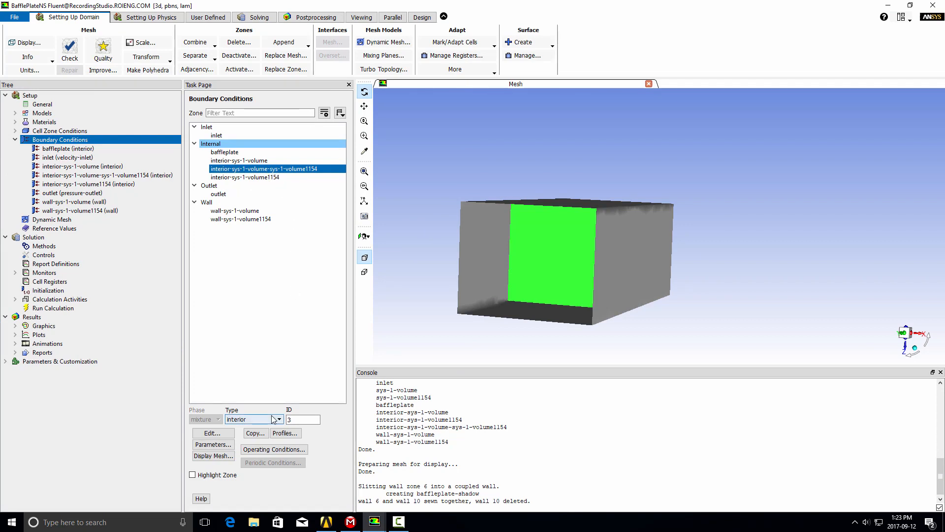
- Display baffleplate with the duct walls, dropping the interior surface from the view
{"action": "left_click", "coordinate": [213, 455]}
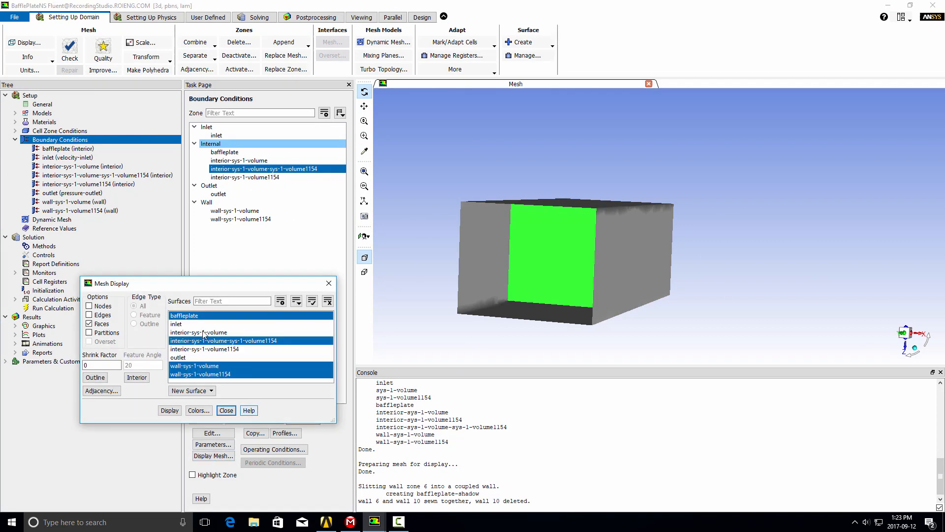
{"action": "left_click", "coordinate": [169, 410]}
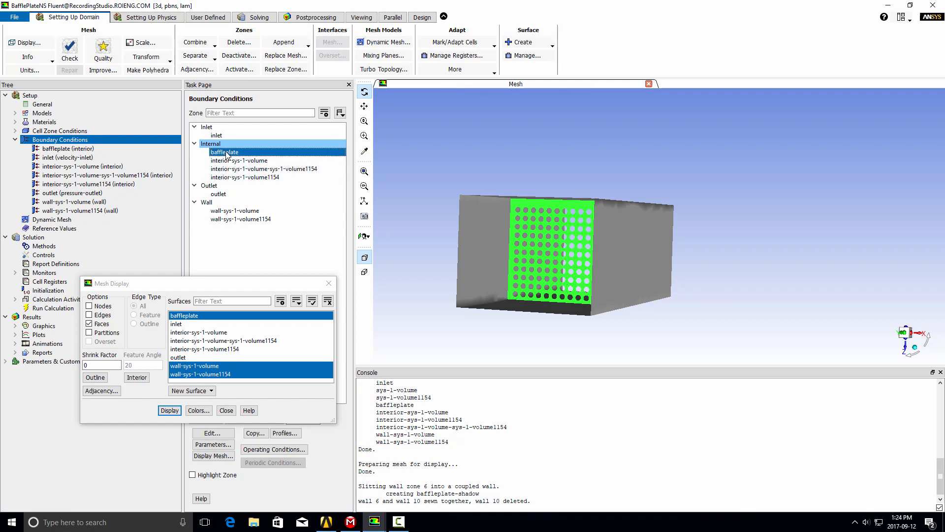
- Change the baffleplate zone type from interior to wall and accept the Wall settings
{"action": "left_click", "coordinate": [226, 410]}
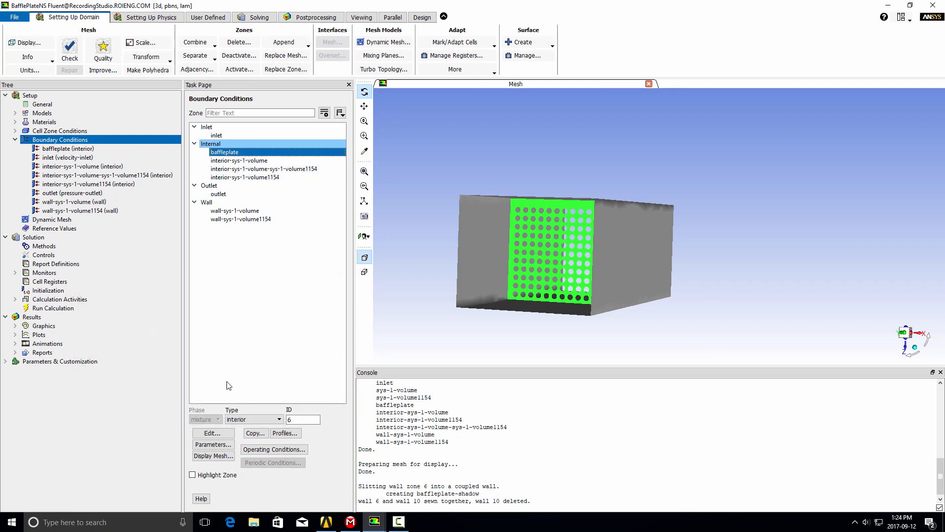
{"action": "left_click", "coordinate": [253, 419]}
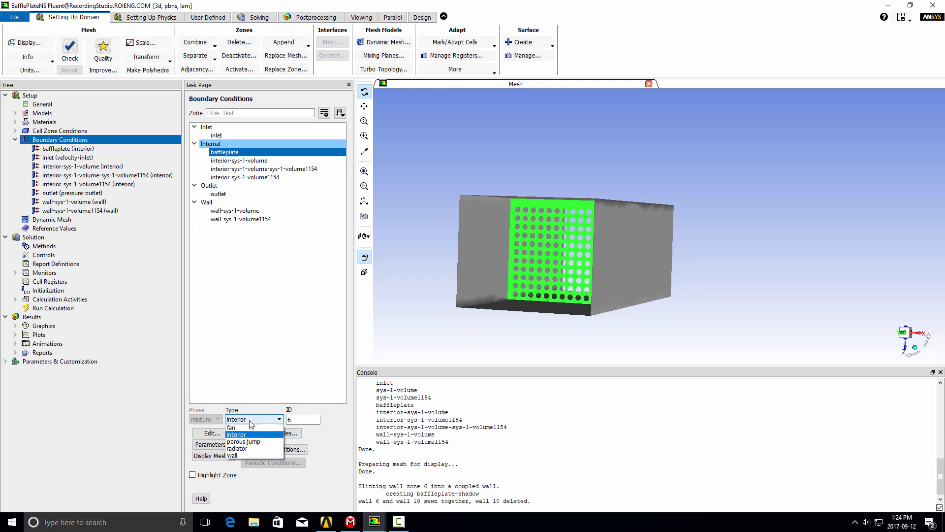
{"action": "left_click", "coordinate": [233, 455]}
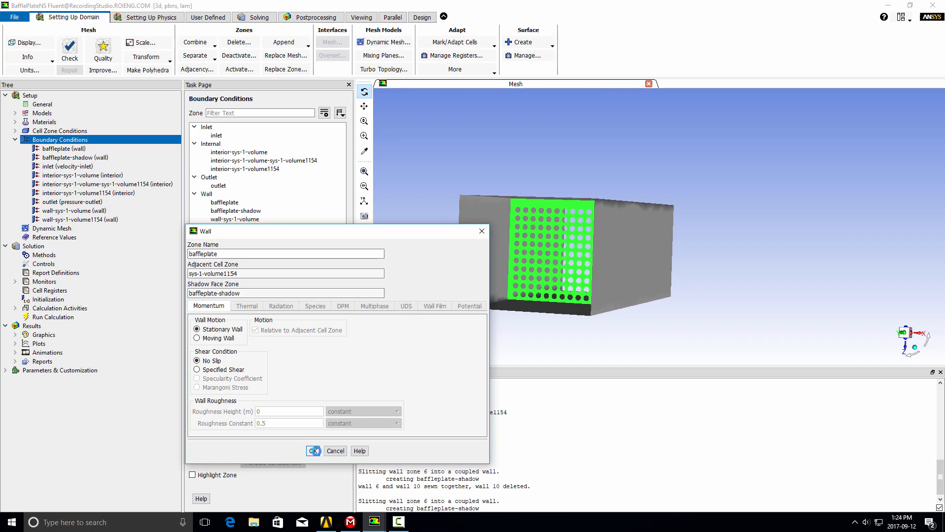
{"action": "left_click", "coordinate": [313, 451]}
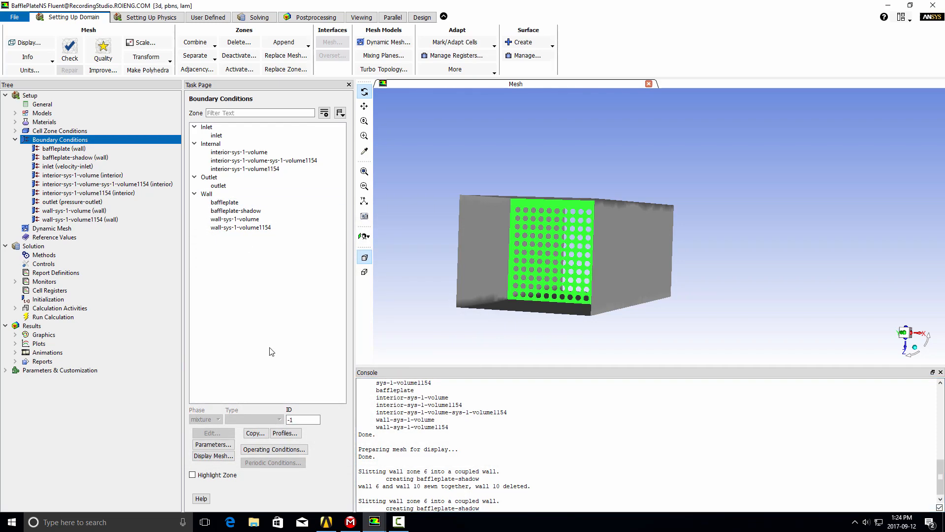
- Redraw the duct mesh showing baffleplate as a perforated wall
{"action": "left_click", "coordinate": [213, 456]}
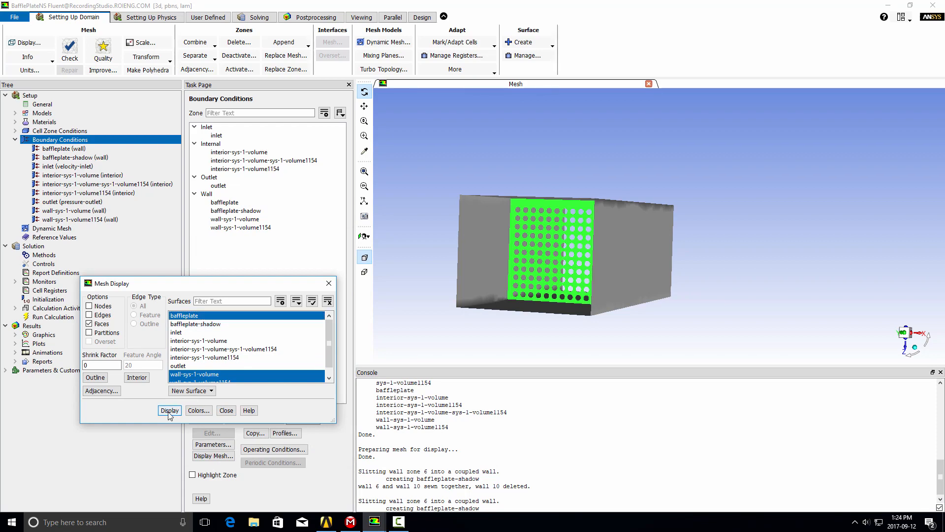
{"action": "left_click", "coordinate": [168, 410]}
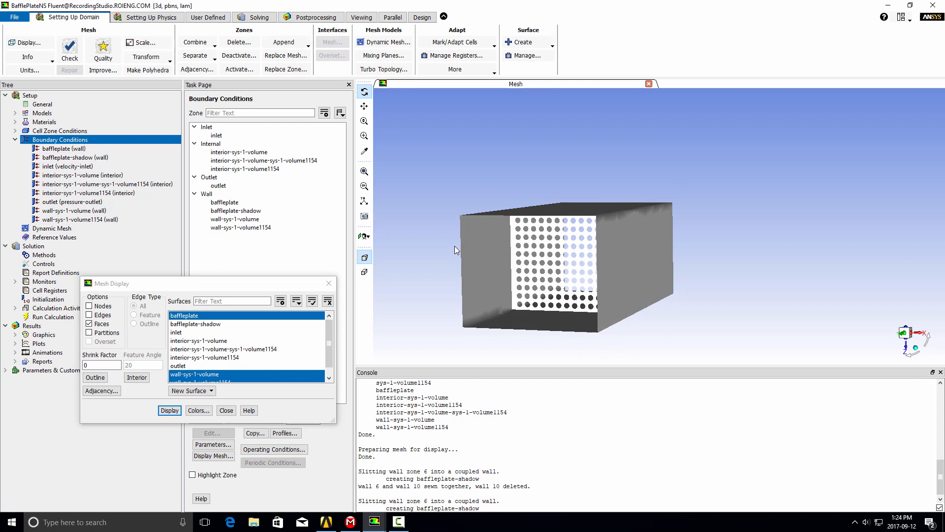
{"action": "left_click", "coordinate": [236, 211]}
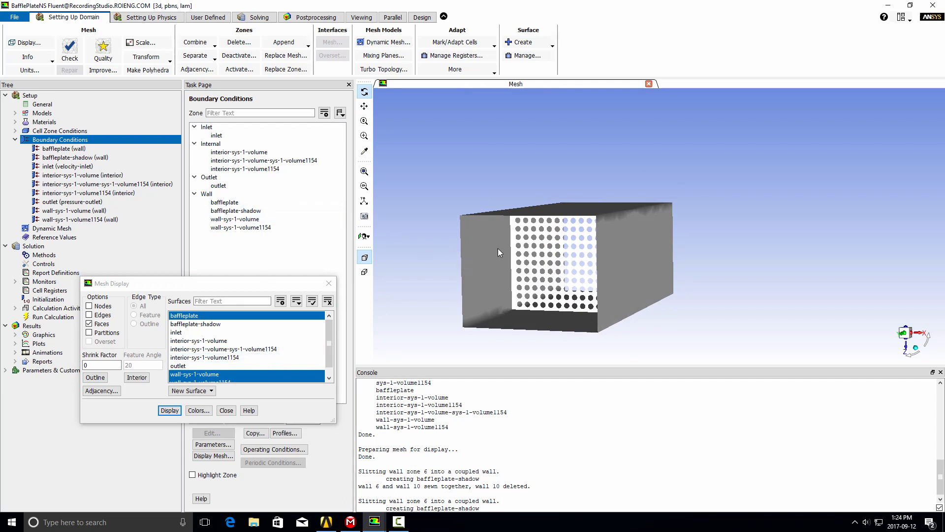
{"action": "mouse_move", "coordinate": [514, 258]}
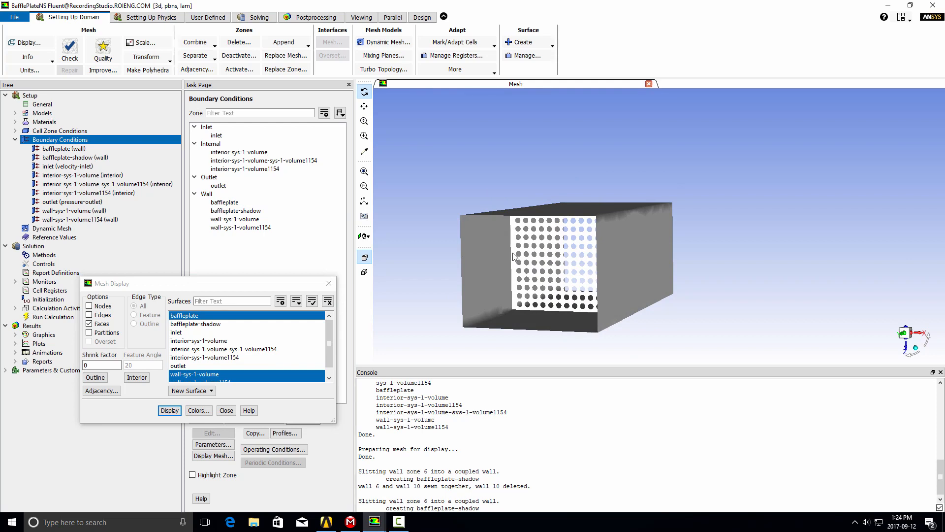
{"action": "mouse_move", "coordinate": [607, 272]}
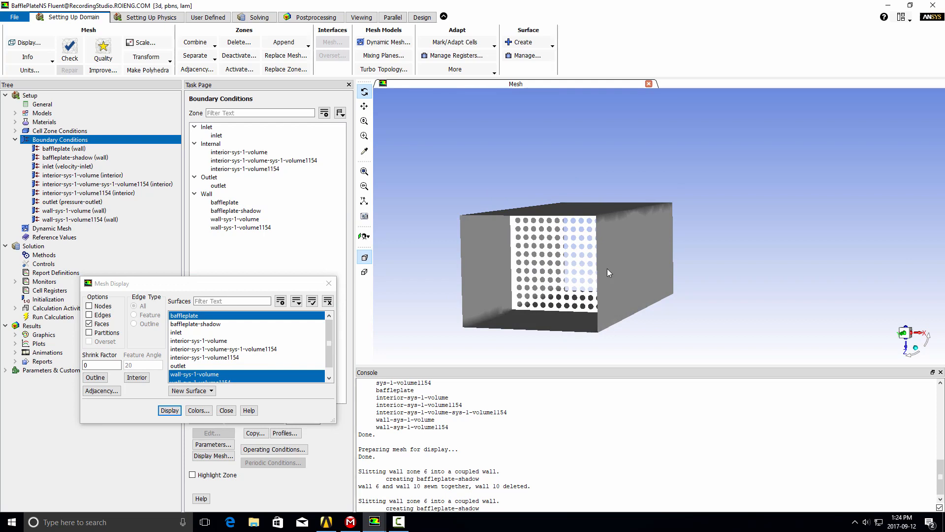
- Orbit the duct to view the baffle, then switch back to the Meshing window
{"action": "left_click_drag", "start_coordinate": [608, 272], "coordinate": [491, 221]}
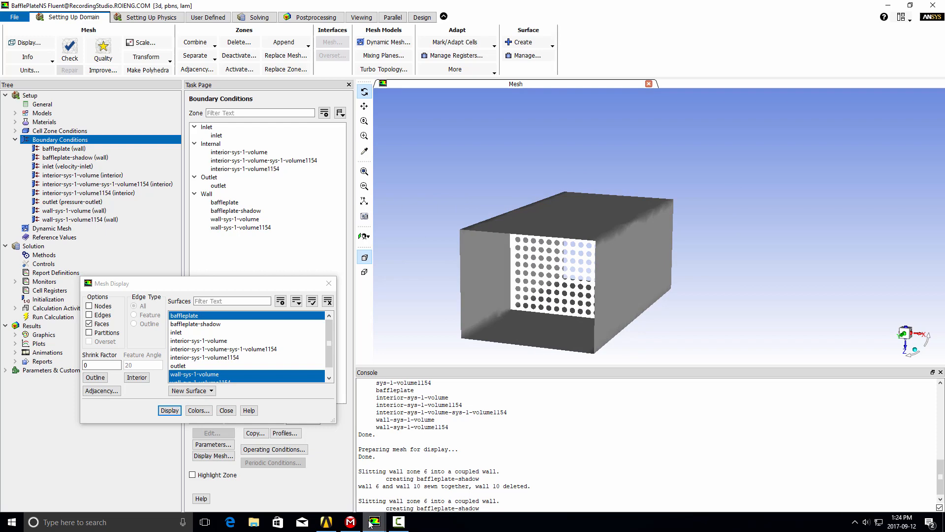
{"action": "left_click", "coordinate": [397, 522]}
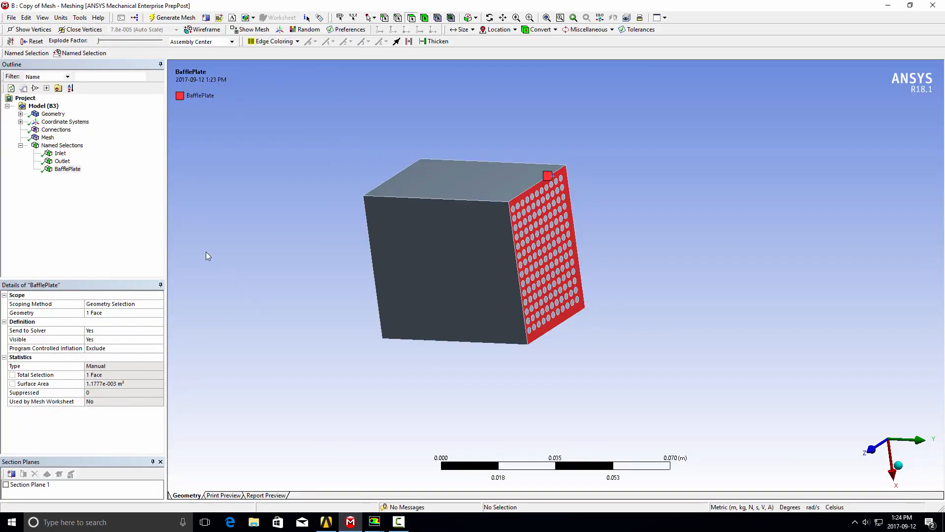
{"action": "mouse_move", "coordinate": [60, 153]}
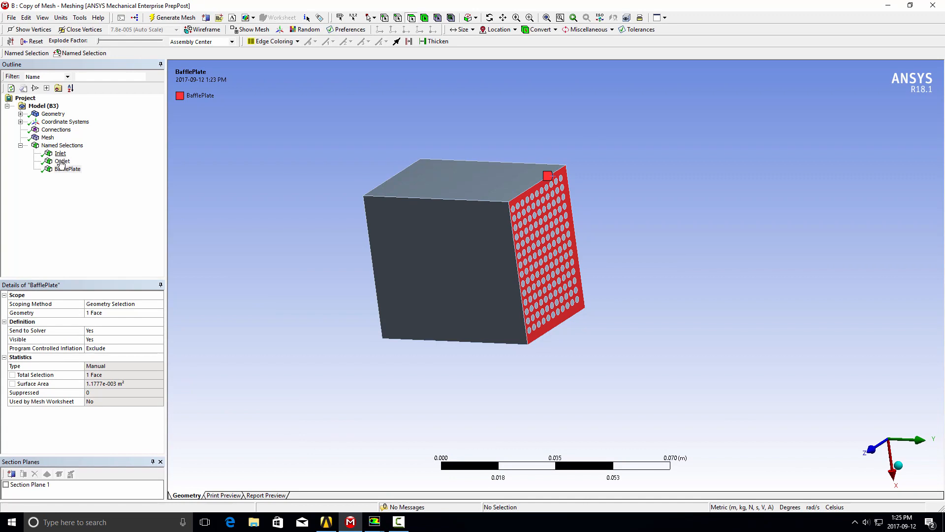
{"action": "mouse_move", "coordinate": [262, 223]}
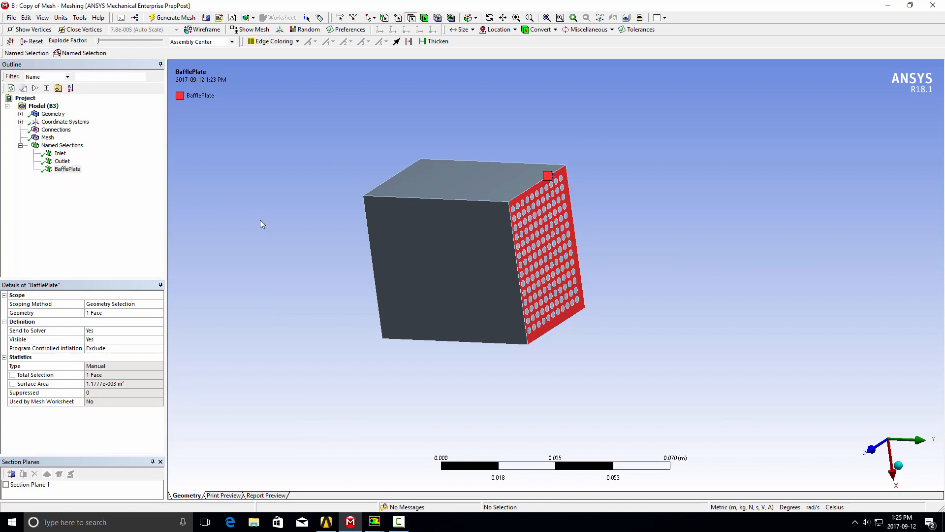
- Delete the BafflePlate named selection, leaving only Inlet and Outlet
{"action": "right_click", "coordinate": [68, 169]}
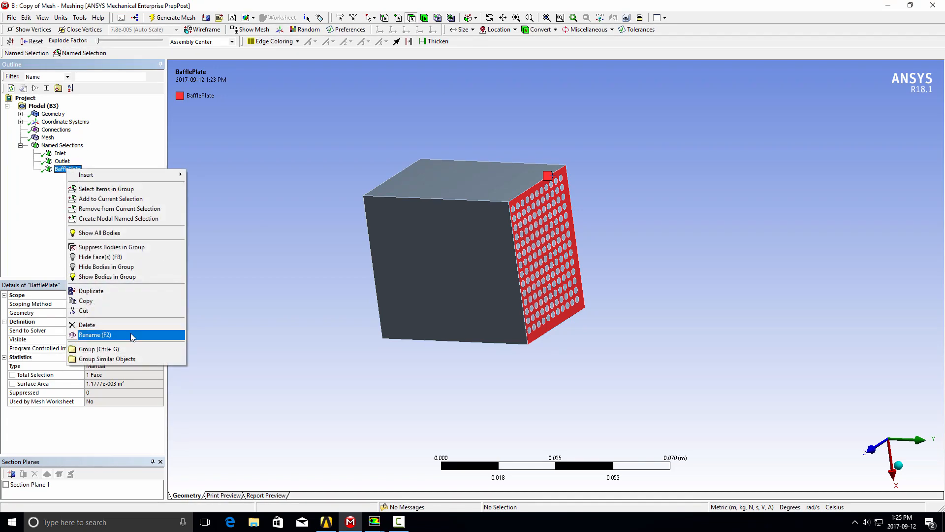
{"action": "left_click", "coordinate": [87, 324]}
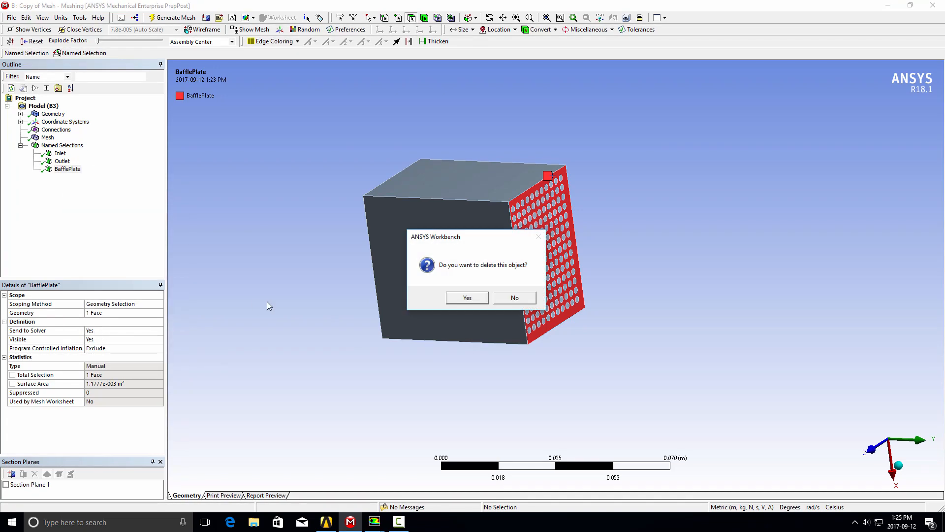
{"action": "left_click", "coordinate": [467, 297]}
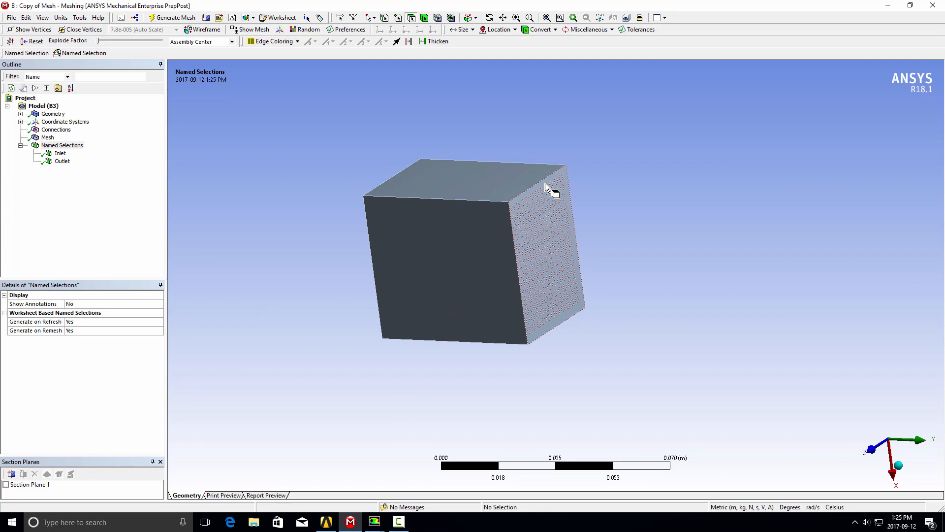
- Name the perforated baffle face as the BaffleWall named selection
{"action": "right_click", "coordinate": [548, 190]}
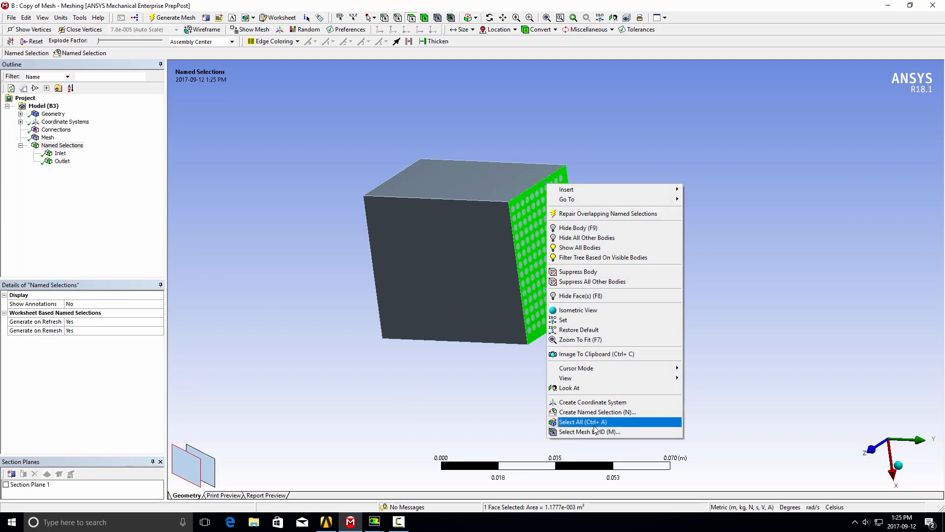
{"action": "left_click", "coordinate": [598, 412]}
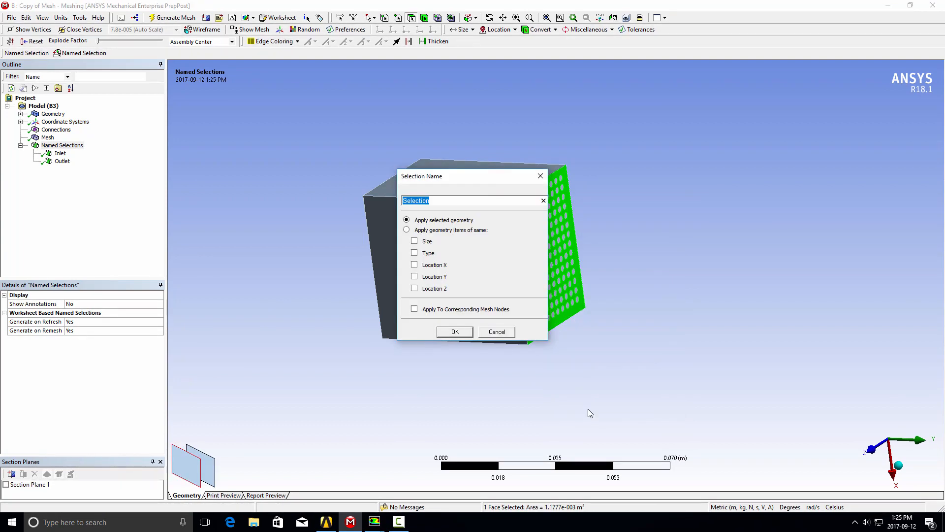
{"action": "type", "text": "BaffleW"}
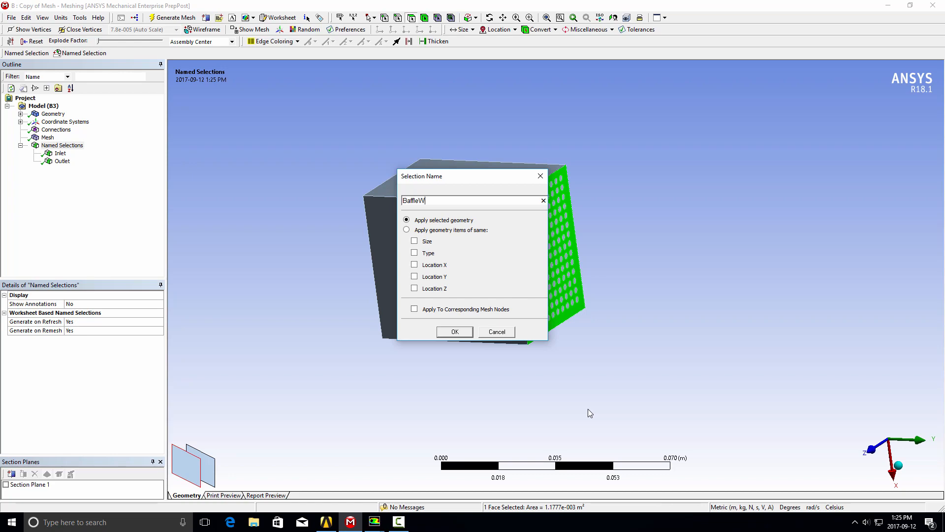
{"action": "type", "text": "all"}
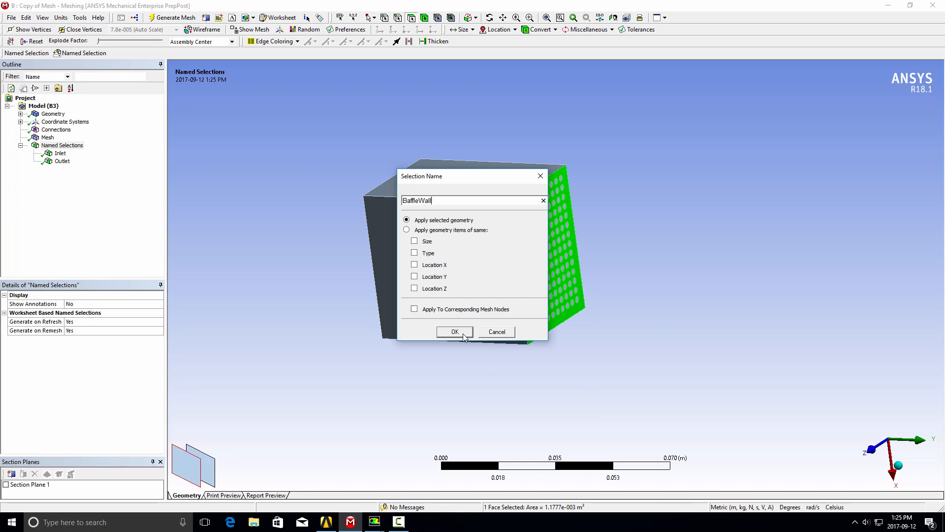
{"action": "left_click", "coordinate": [454, 332]}
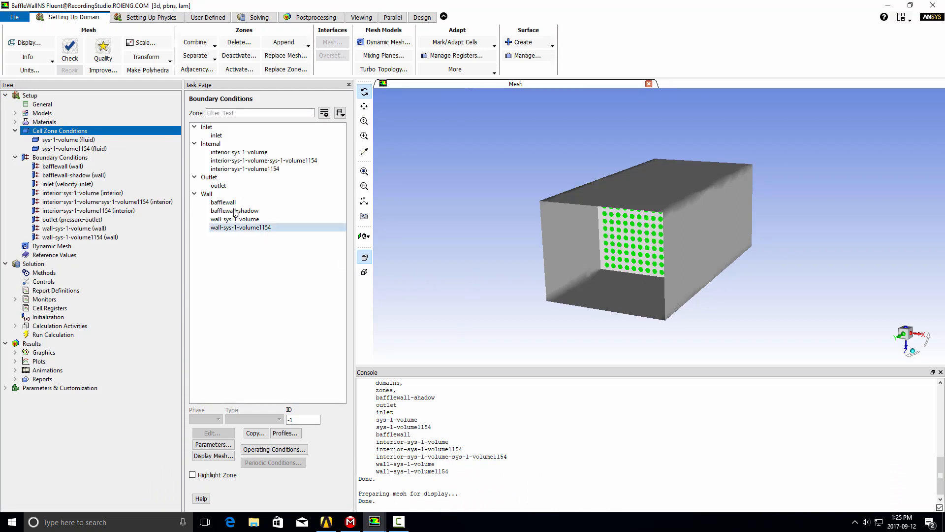
{"action": "left_click", "coordinate": [224, 202]}
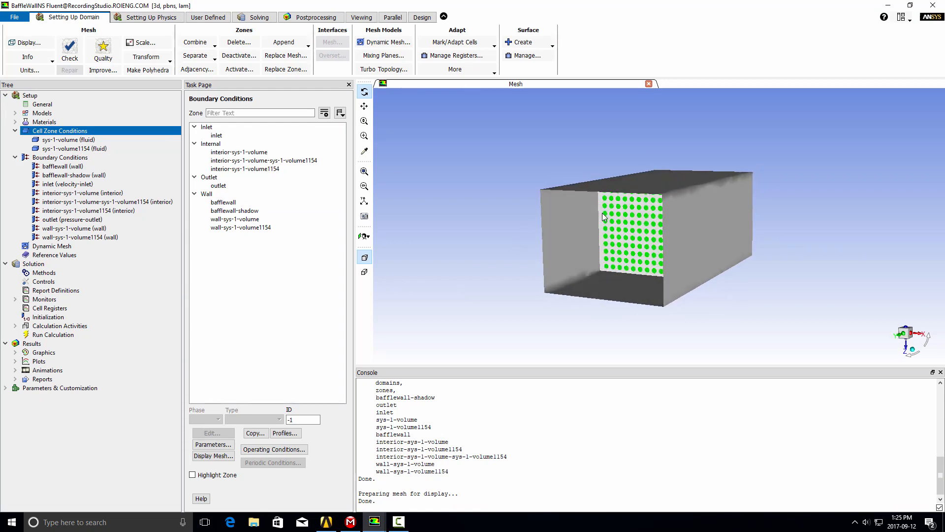
{"action": "mouse_move", "coordinate": [605, 241]}
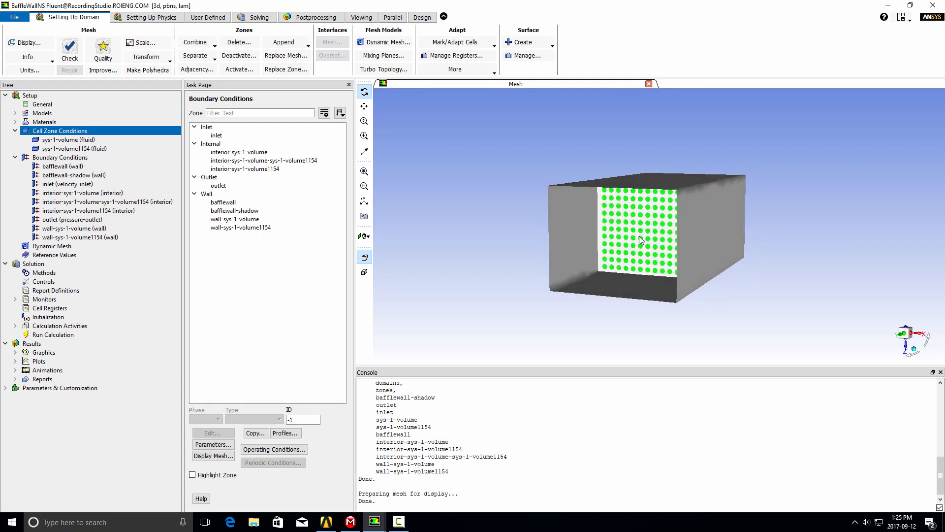
{"action": "mouse_move", "coordinate": [602, 210]}
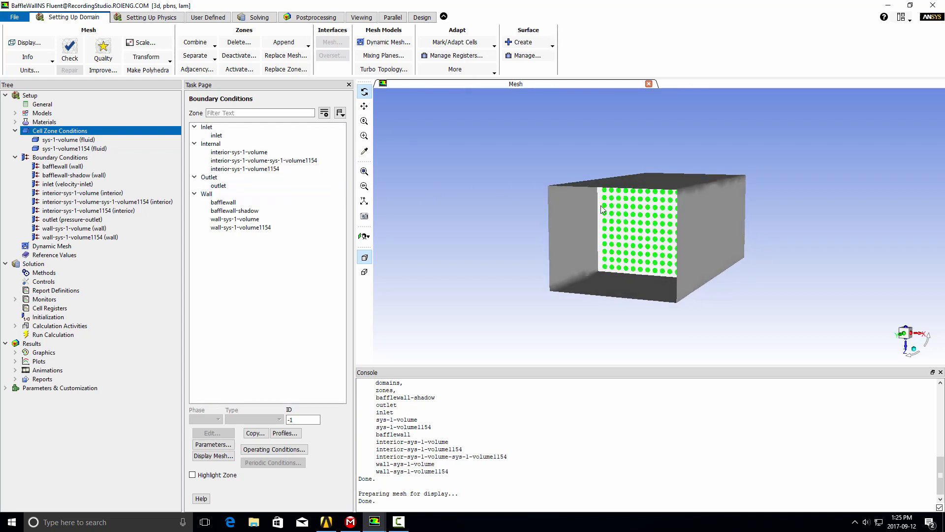
{"action": "mouse_move", "coordinate": [613, 214]}
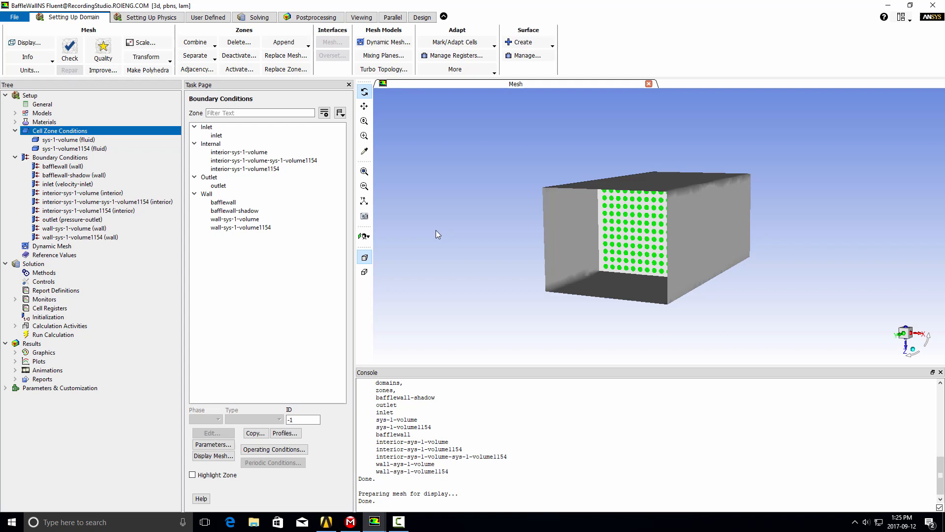
{"action": "mouse_move", "coordinate": [245, 182]}
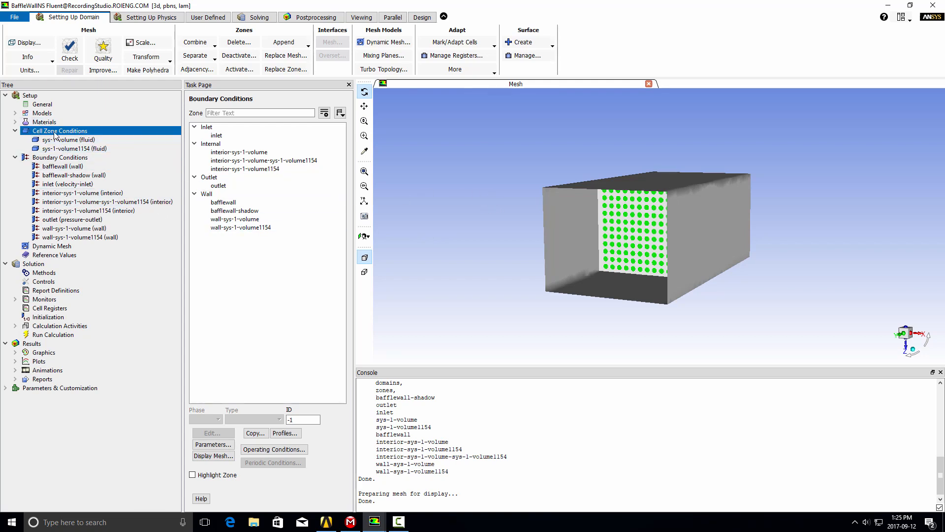
{"action": "left_click", "coordinate": [69, 139]}
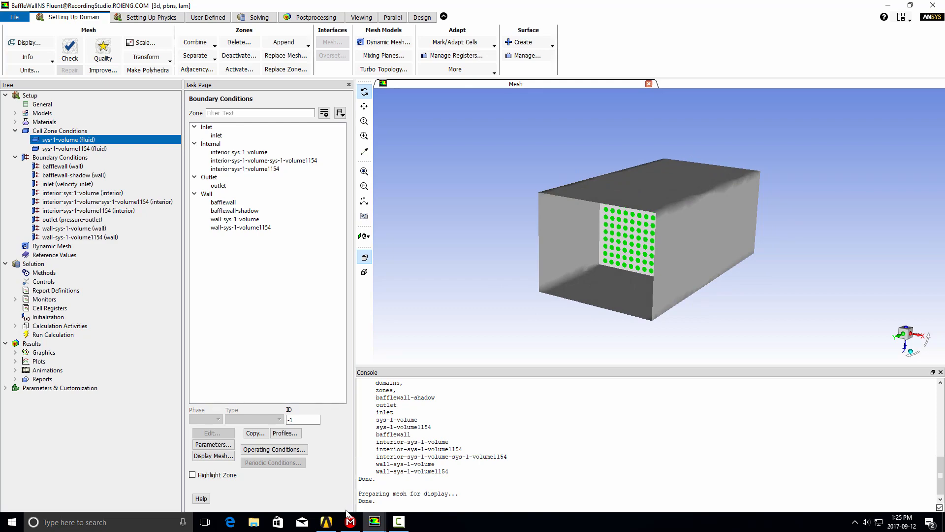
{"action": "left_click", "coordinate": [397, 522]}
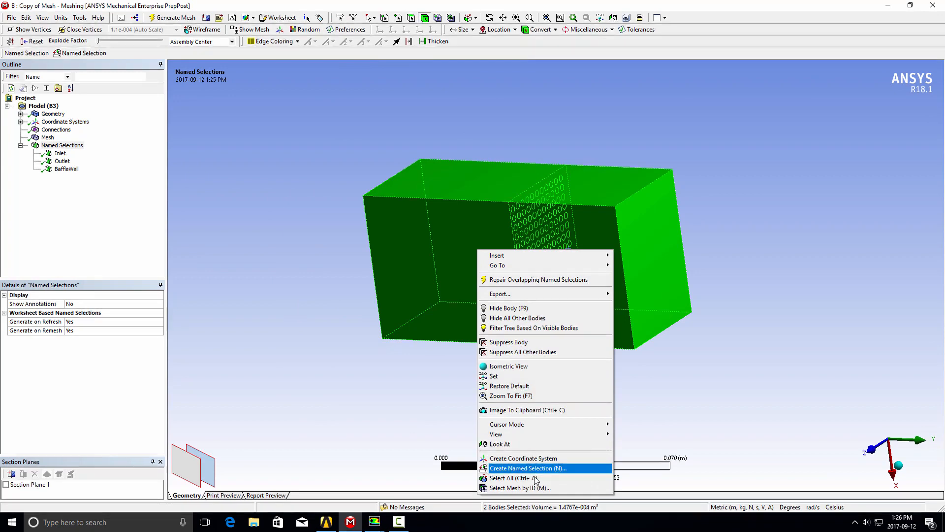
- Name both fluid bodies FluidVolume, correcting the 'Volumwe' typo before confirming
{"action": "left_click", "coordinate": [528, 468]}
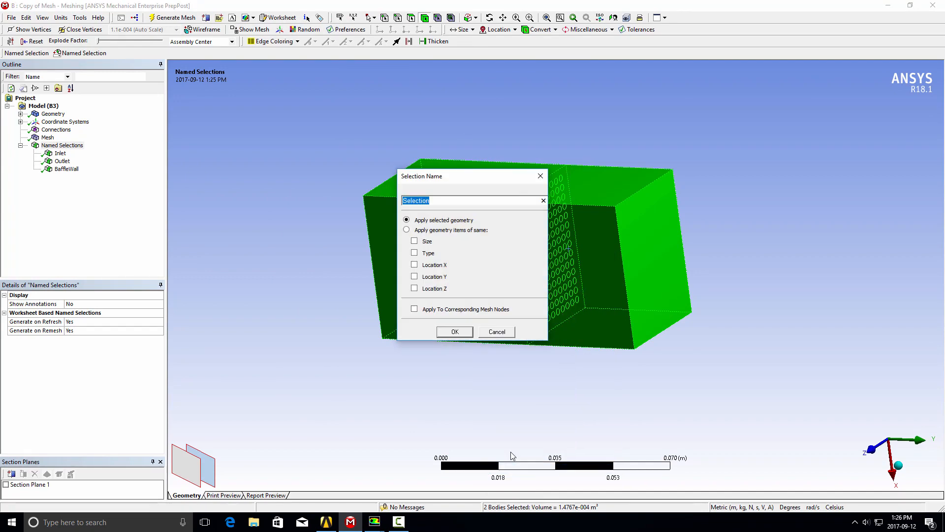
{"action": "type", "text": "FluidV"}
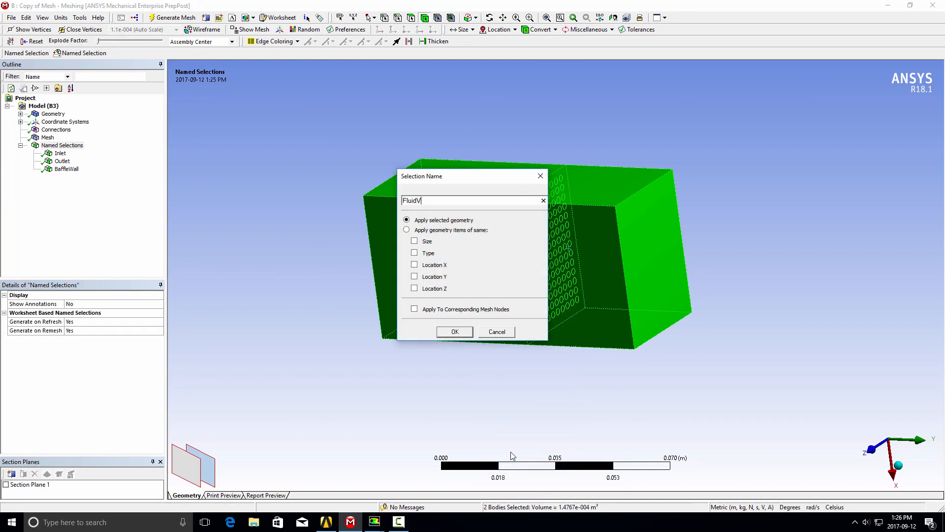
{"action": "type", "text": "olumwe"}
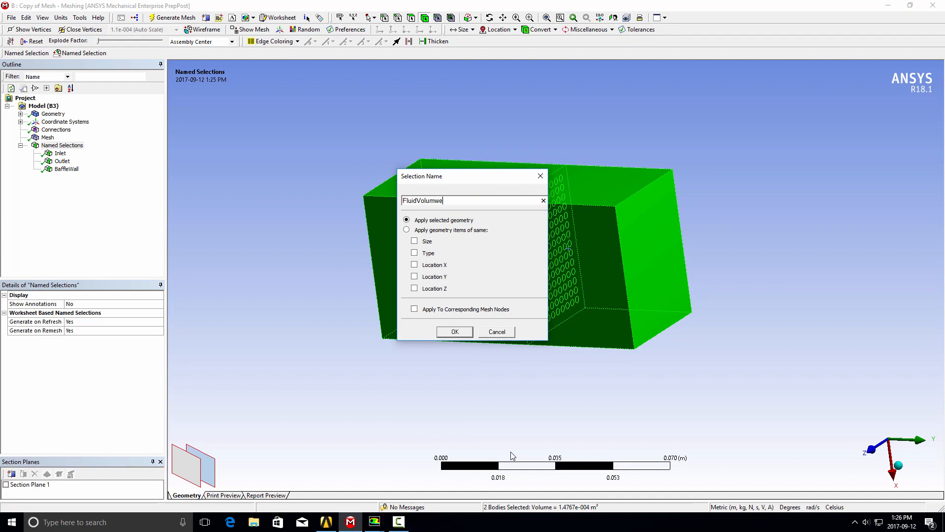
{"action": "key", "text": "Backspace"}
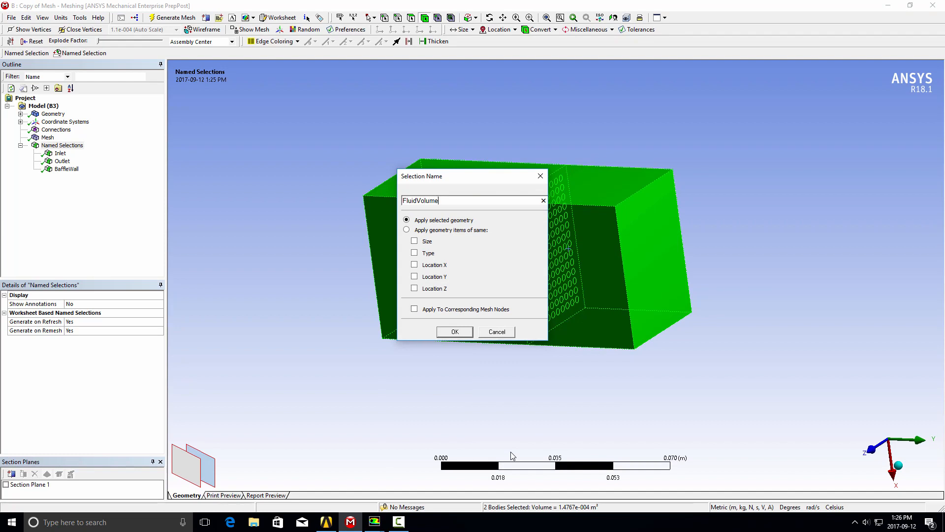
{"action": "left_click", "coordinate": [455, 332]}
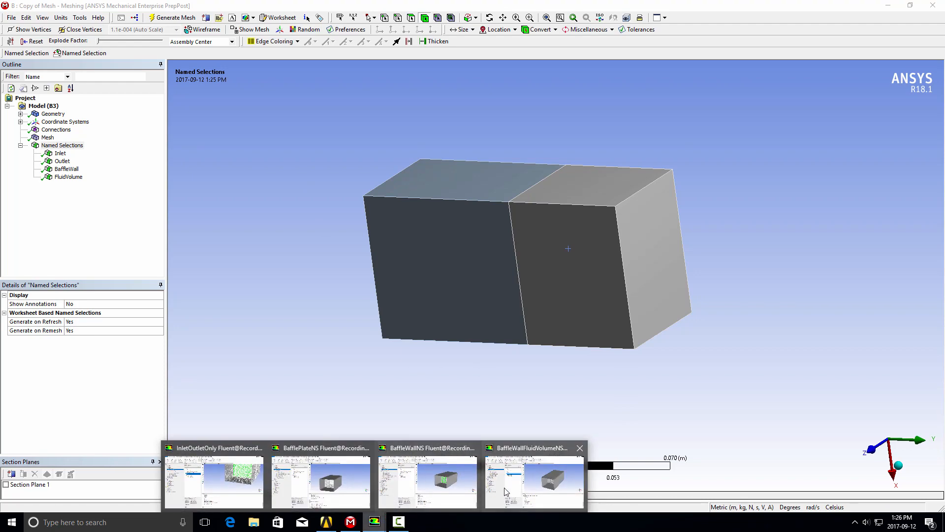
- Switch to the BaffleWallFluidVolumeNS Fluent session and rotate the duct to view the perforated bafflewall
{"action": "left_click", "coordinate": [533, 480]}
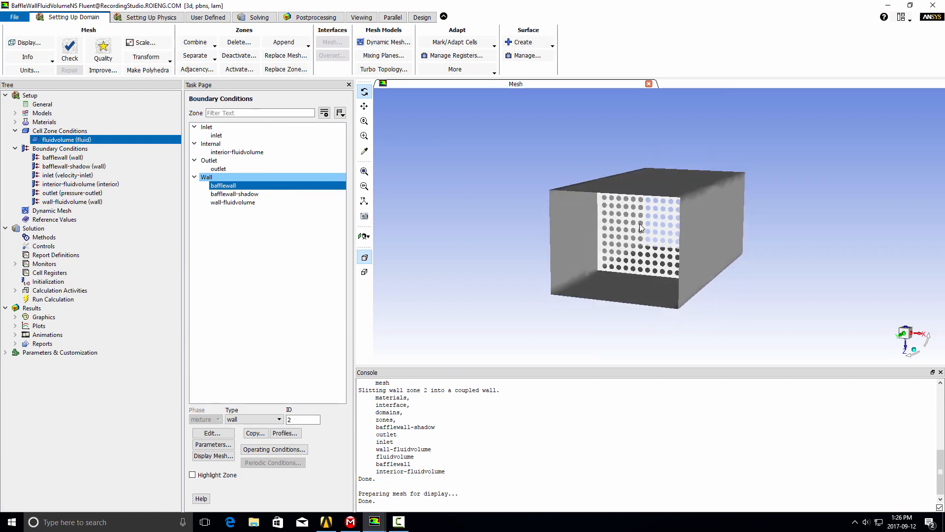
{"action": "left_click_drag", "start_coordinate": [642, 227], "coordinate": [666, 227]}
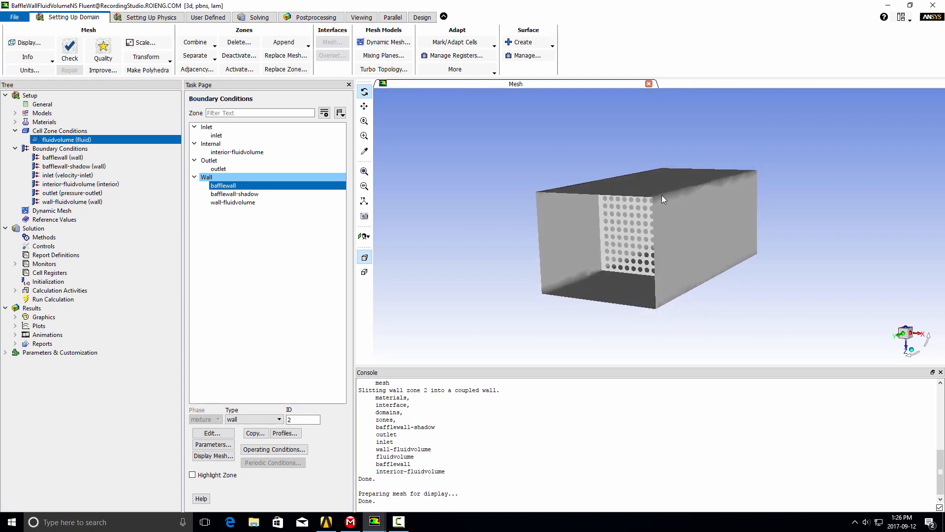
{"action": "mouse_move", "coordinate": [626, 229]}
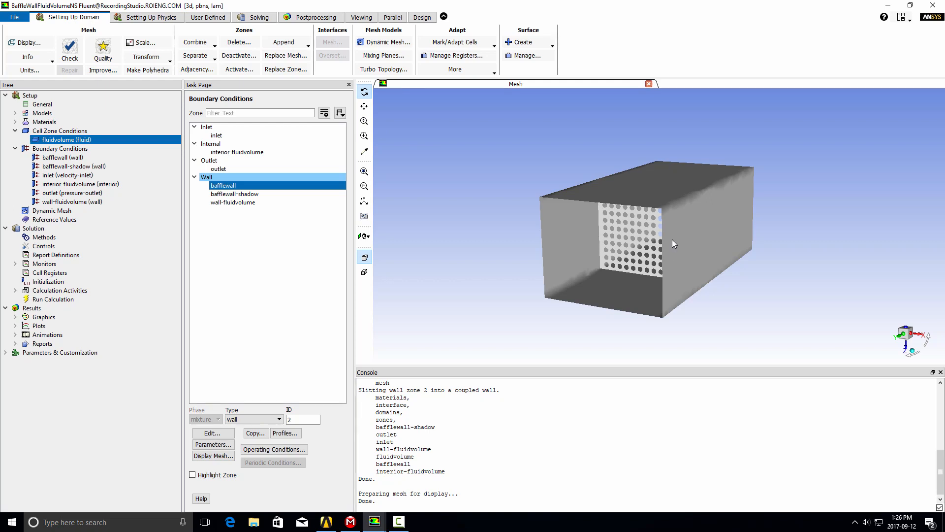
{"action": "mouse_move", "coordinate": [621, 217]}
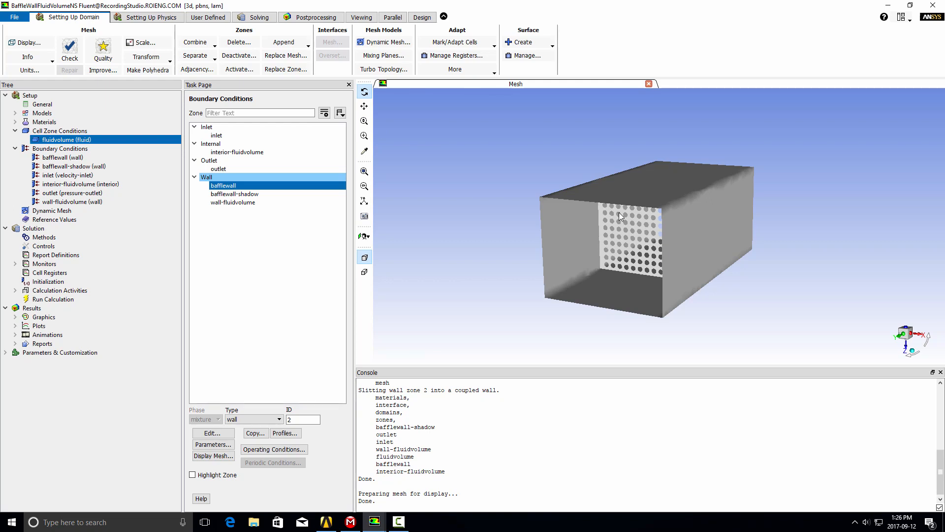
{"action": "mouse_move", "coordinate": [543, 167]}
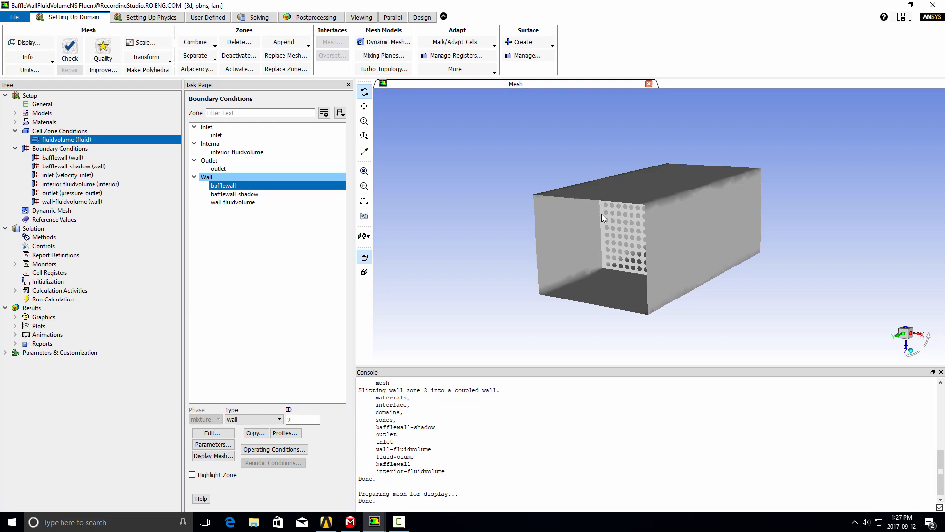
{"action": "mouse_move", "coordinate": [498, 224]}
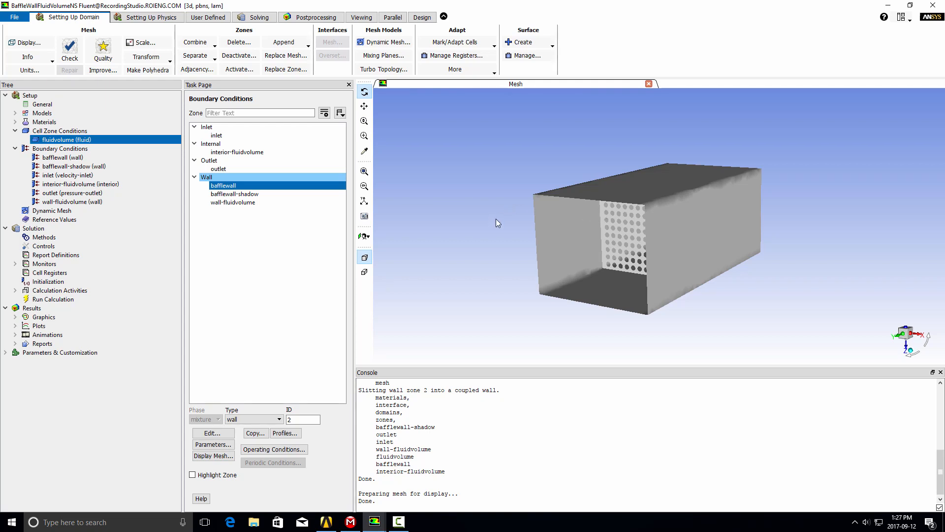